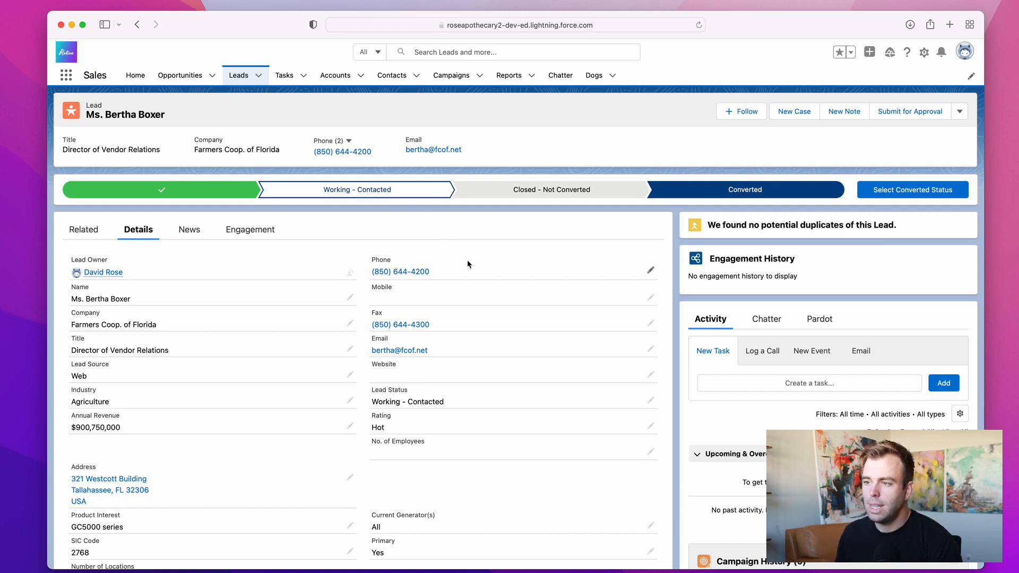
pyautogui.moveTo(303, 210)
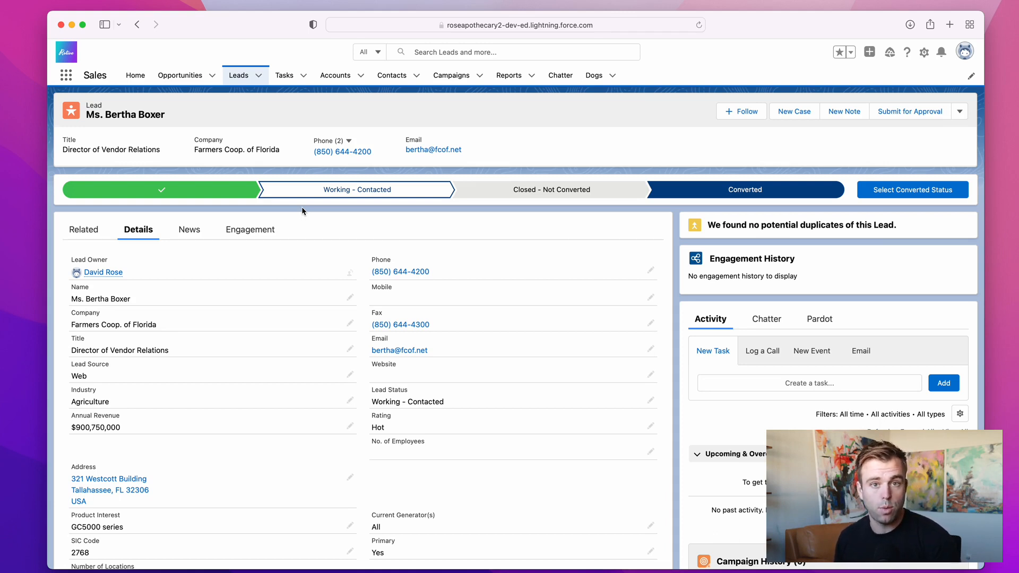
pyautogui.moveTo(583, 207)
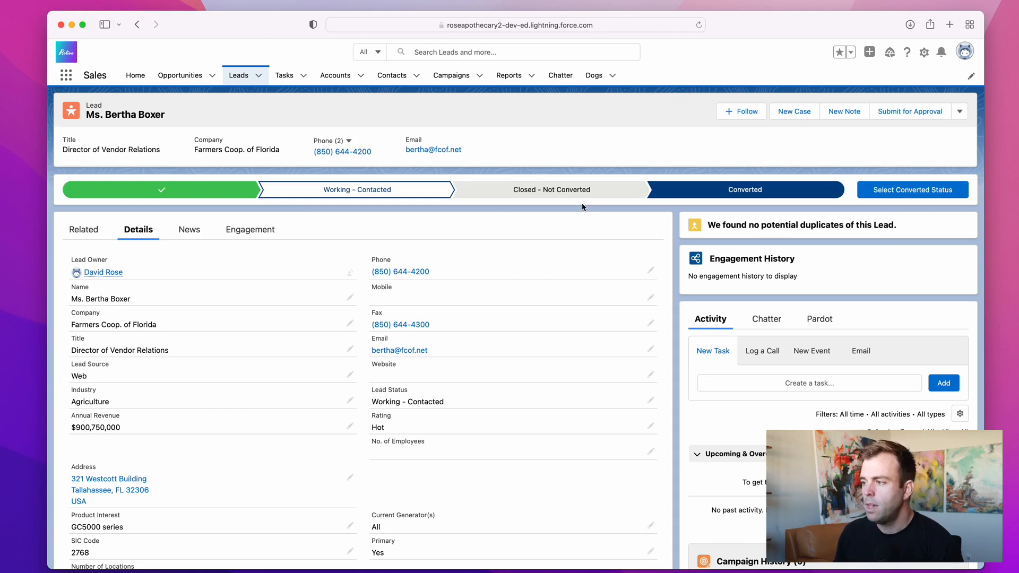
pyautogui.moveTo(913, 189)
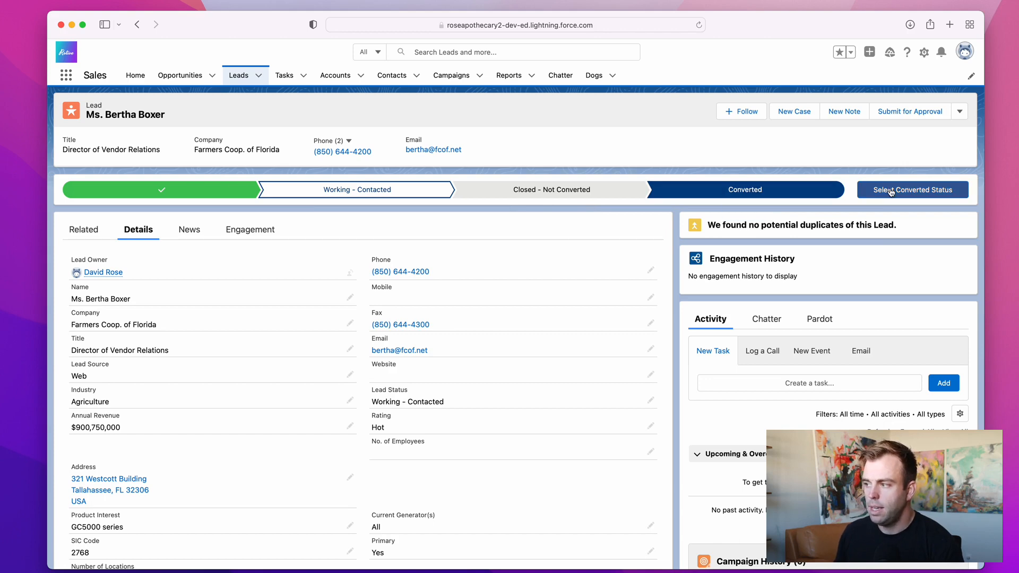
# Start converting the Bertha Boxer lead via Select Converted Status.
pyautogui.click(912, 189)
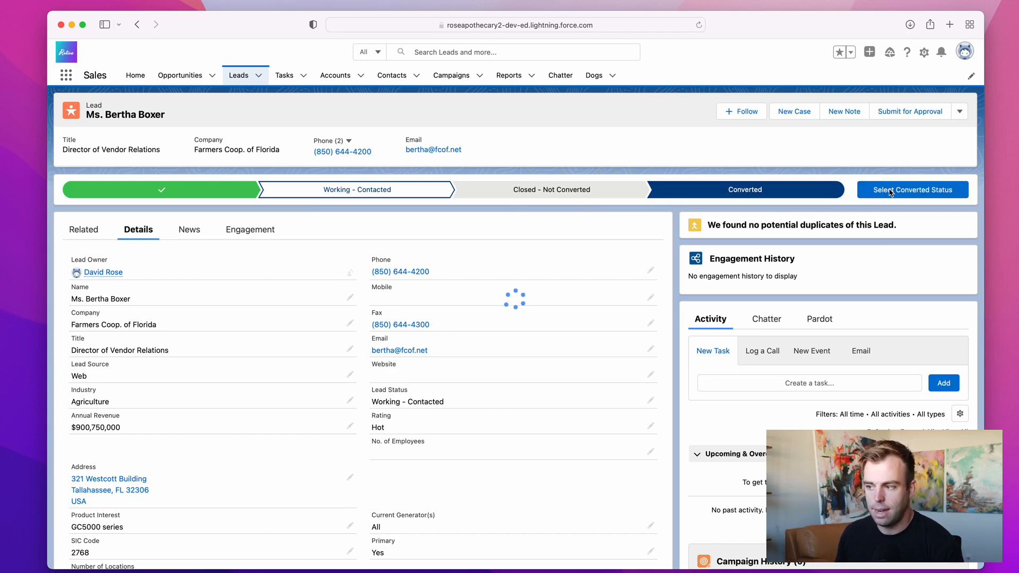
pyautogui.click(911, 189)
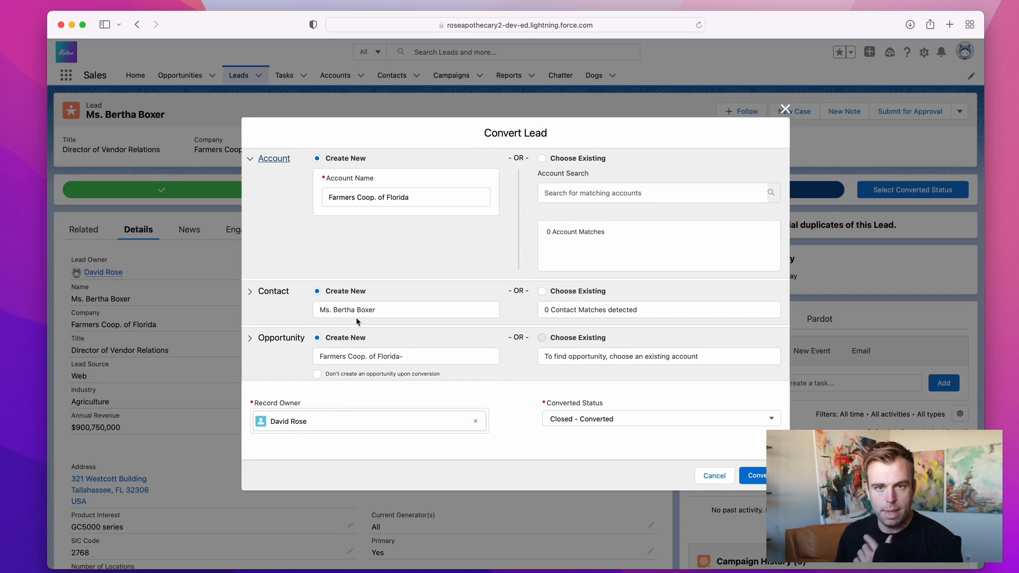
pyautogui.moveTo(340, 242)
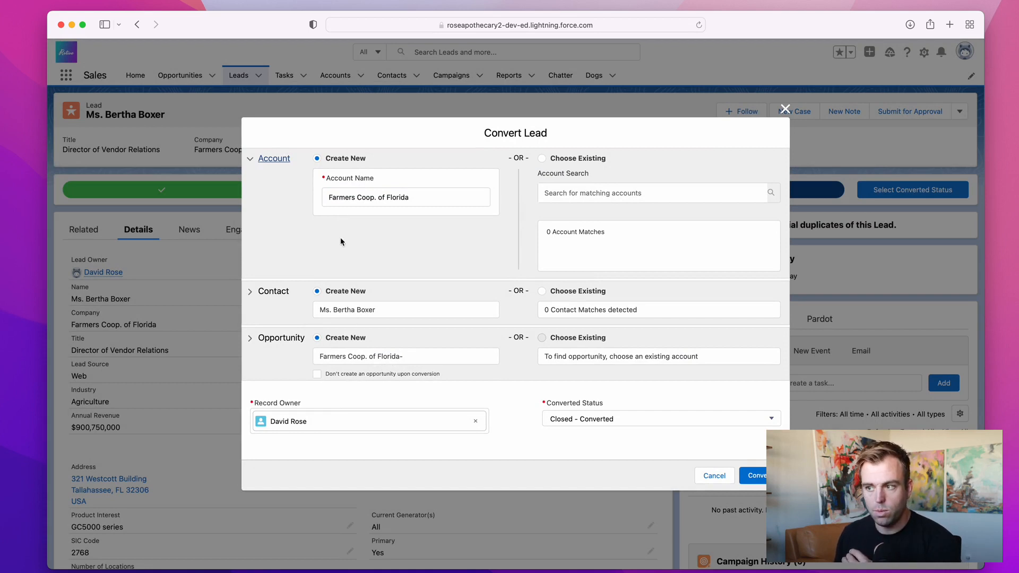
pyautogui.moveTo(365, 303)
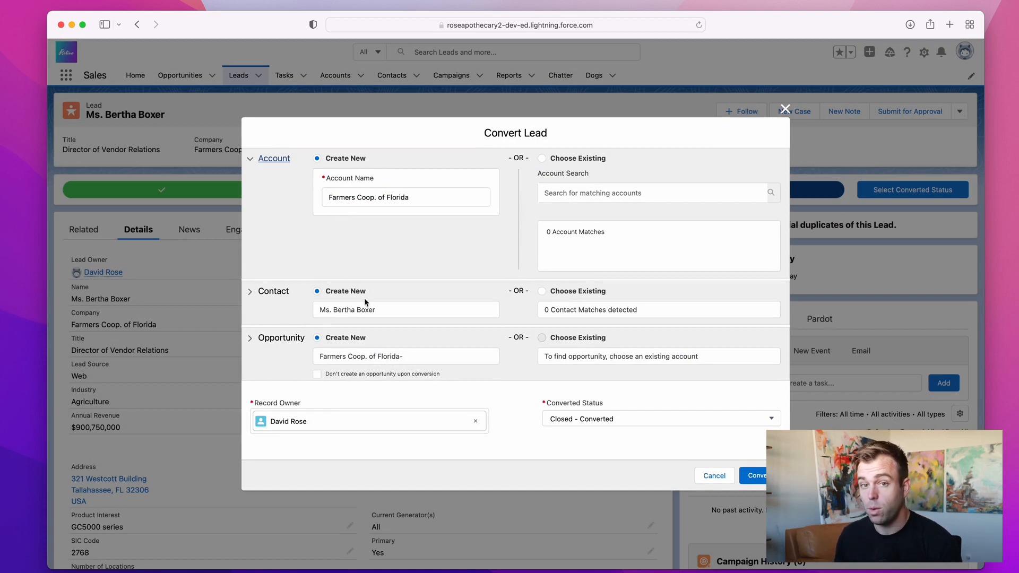
pyautogui.moveTo(421, 339)
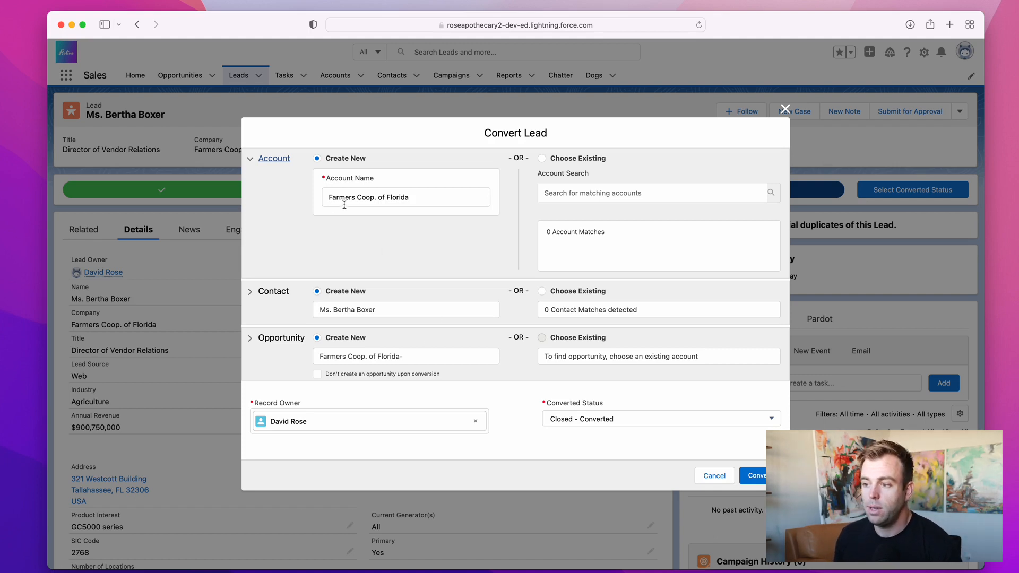
pyautogui.moveTo(377, 216)
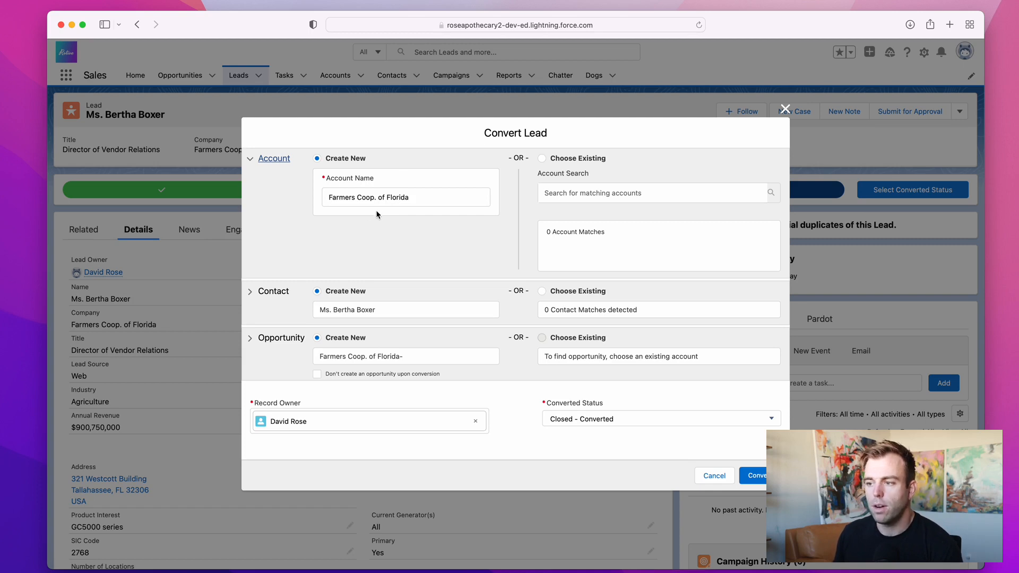
pyautogui.moveTo(347, 357)
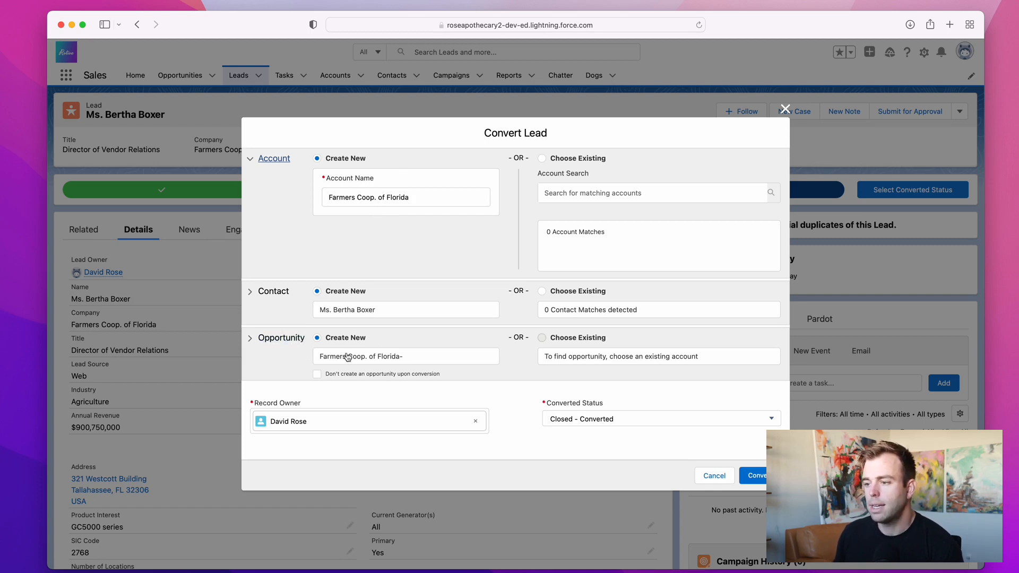
# Toggle 'Don't create an opportunity upon conversion' on, then back off.
pyautogui.click(317, 374)
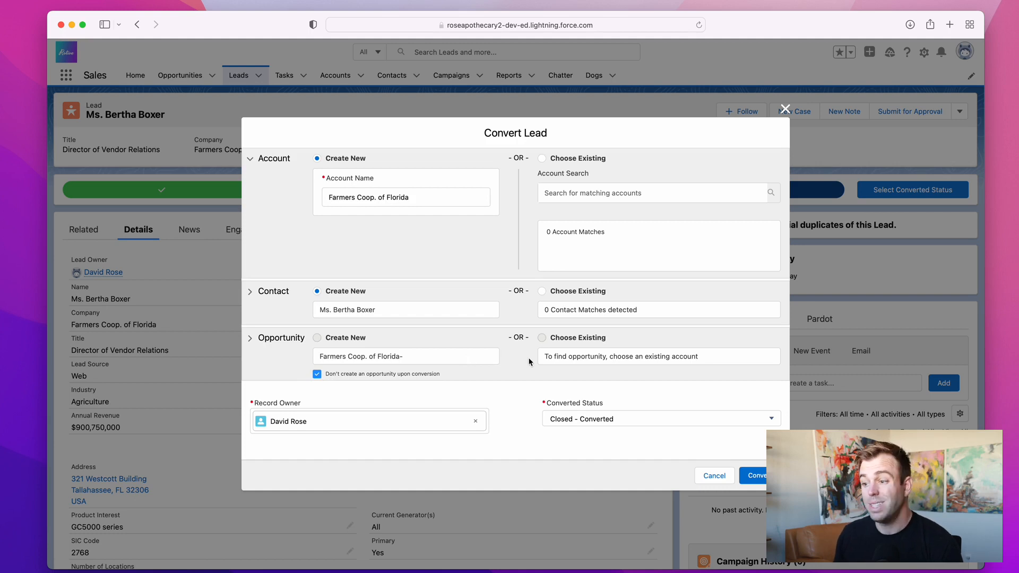
pyautogui.moveTo(466, 351)
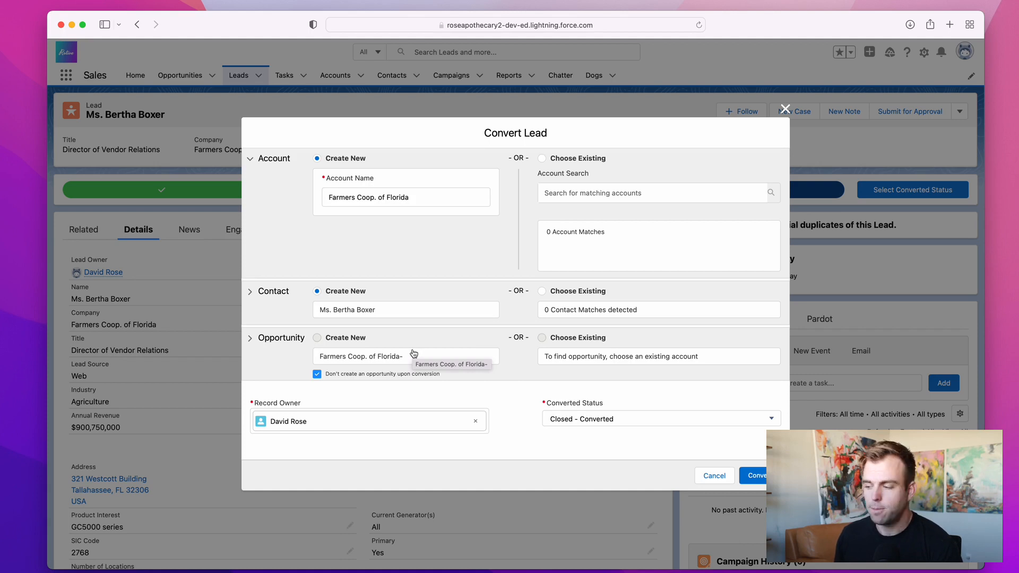
pyautogui.moveTo(664, 455)
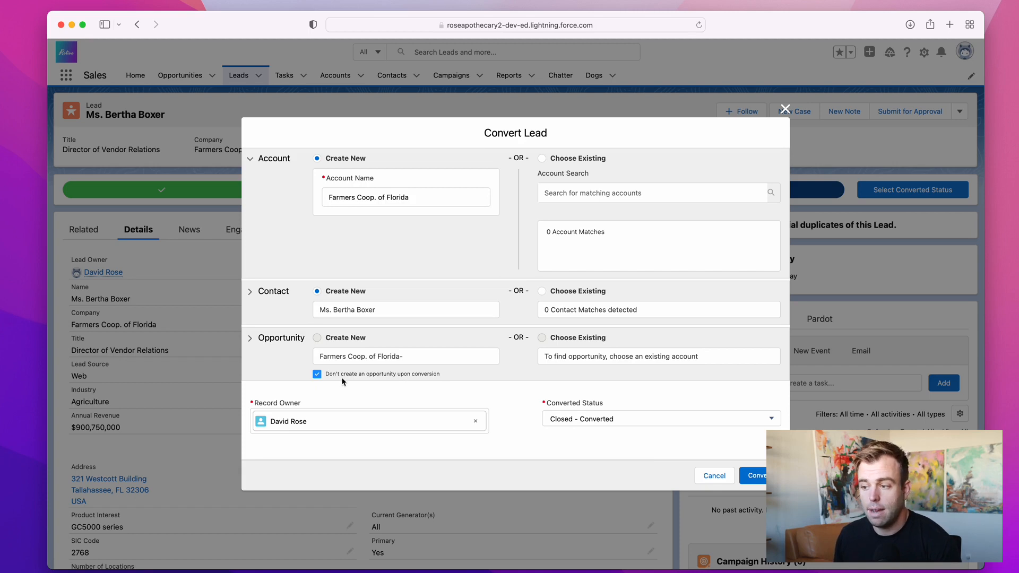
pyautogui.click(317, 374)
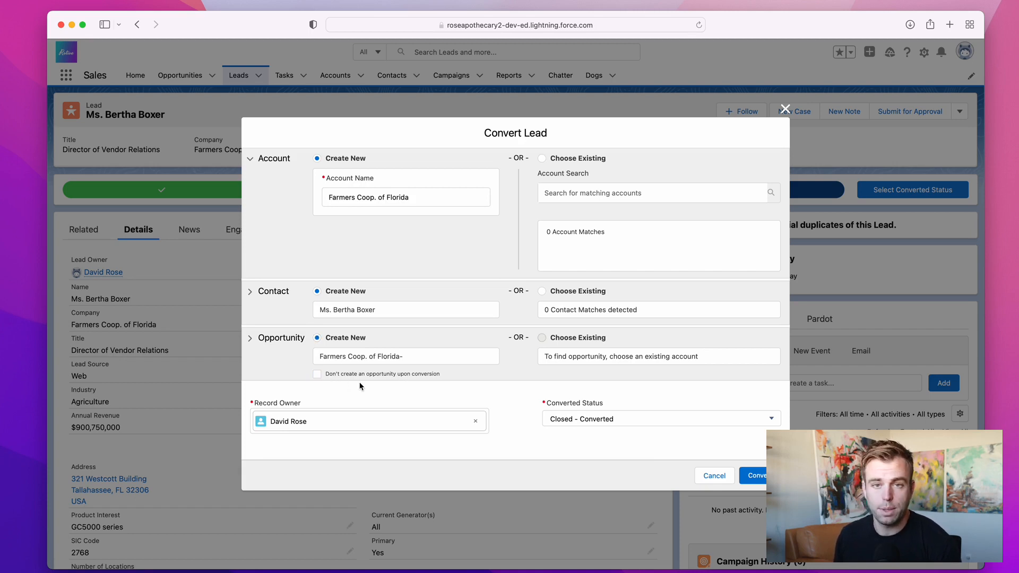
pyautogui.moveTo(550, 524)
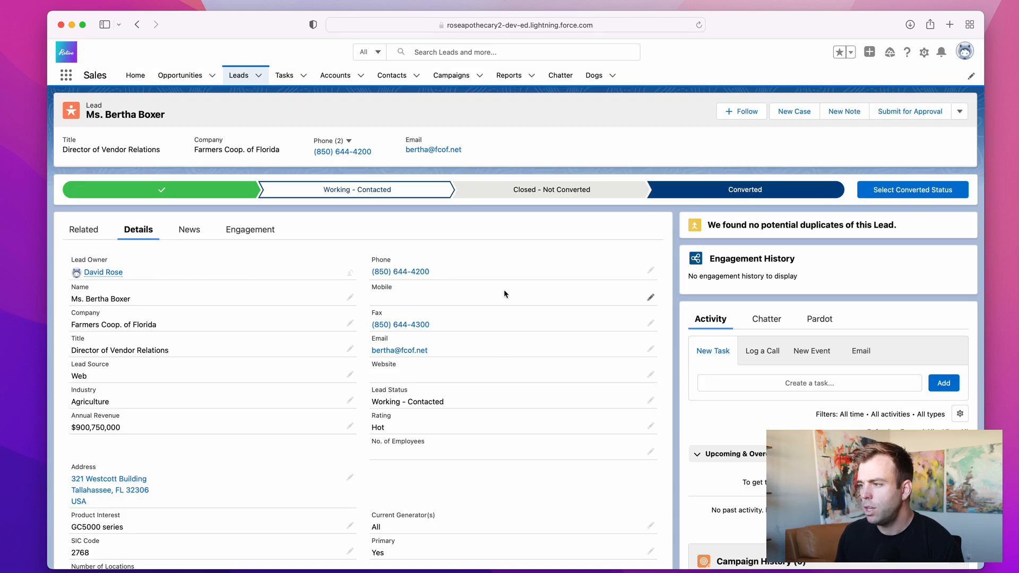
pyautogui.moveTo(500, 270)
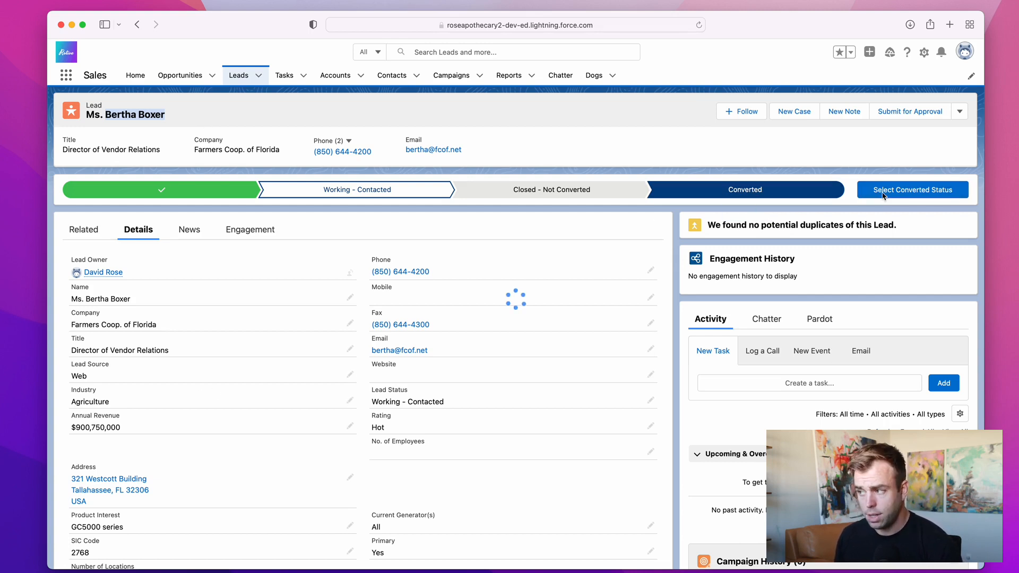
pyautogui.click(912, 190)
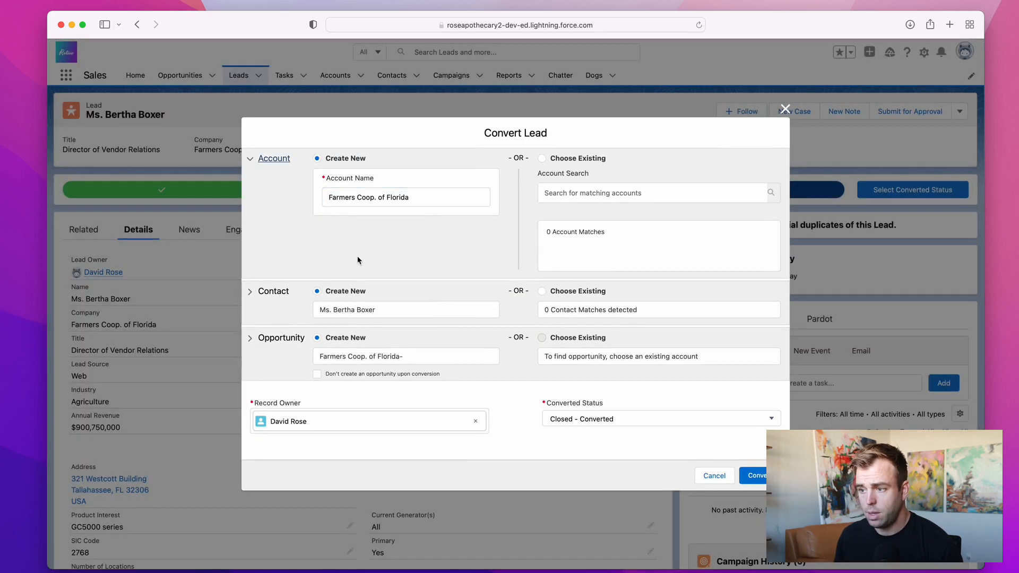
pyautogui.moveTo(325, 284)
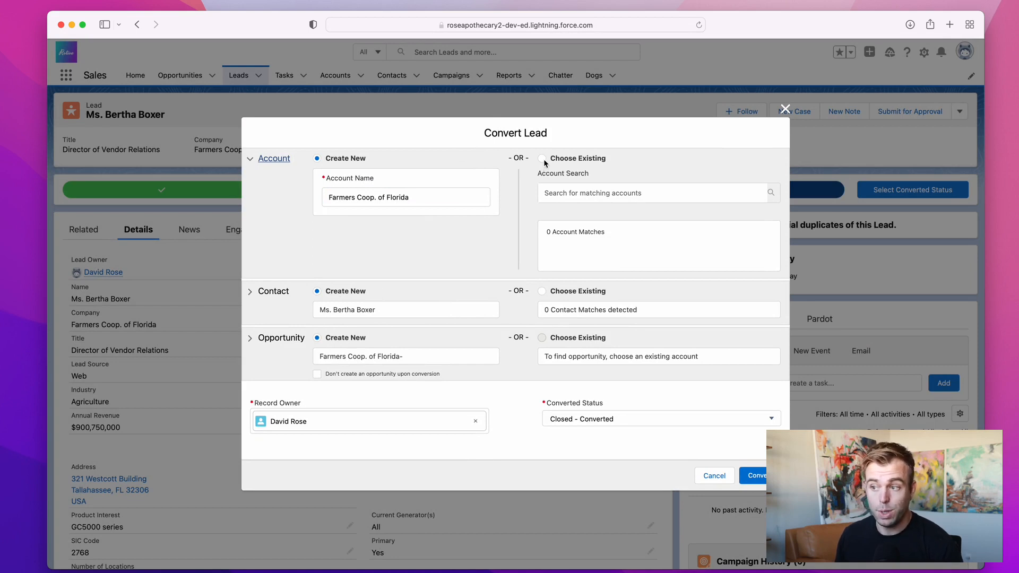
pyautogui.click(542, 158)
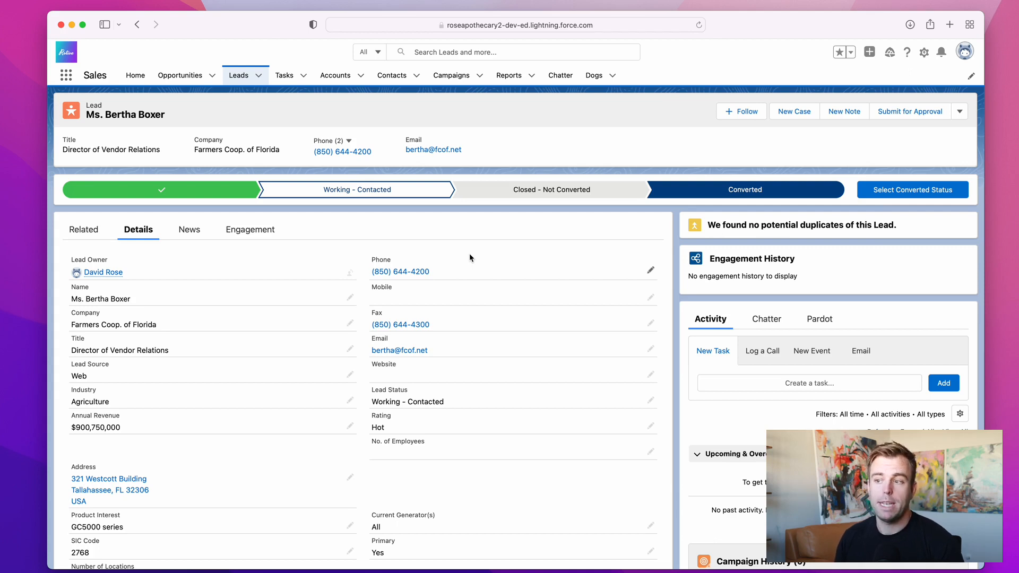
pyautogui.moveTo(335, 74)
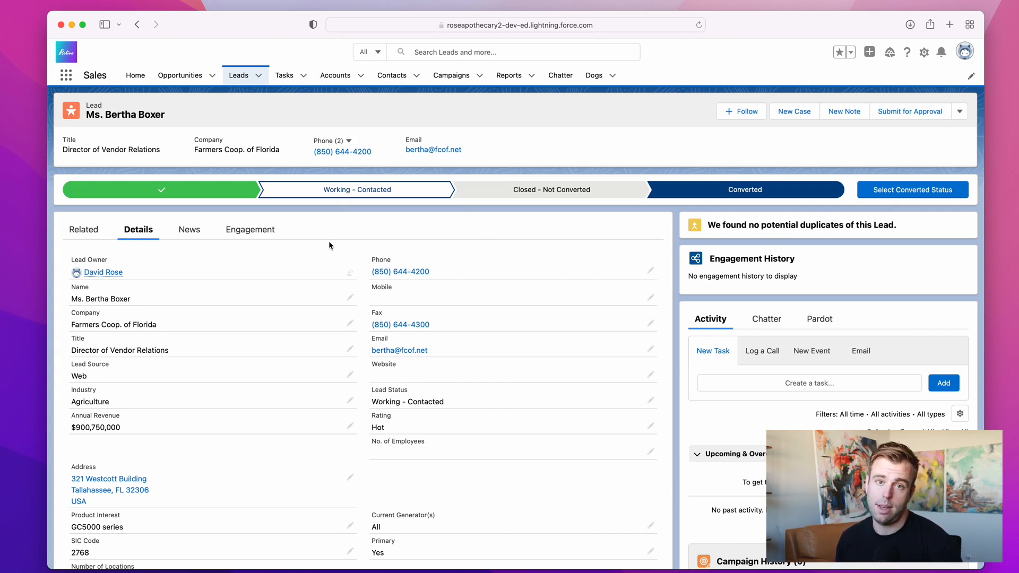
pyautogui.moveTo(184, 114)
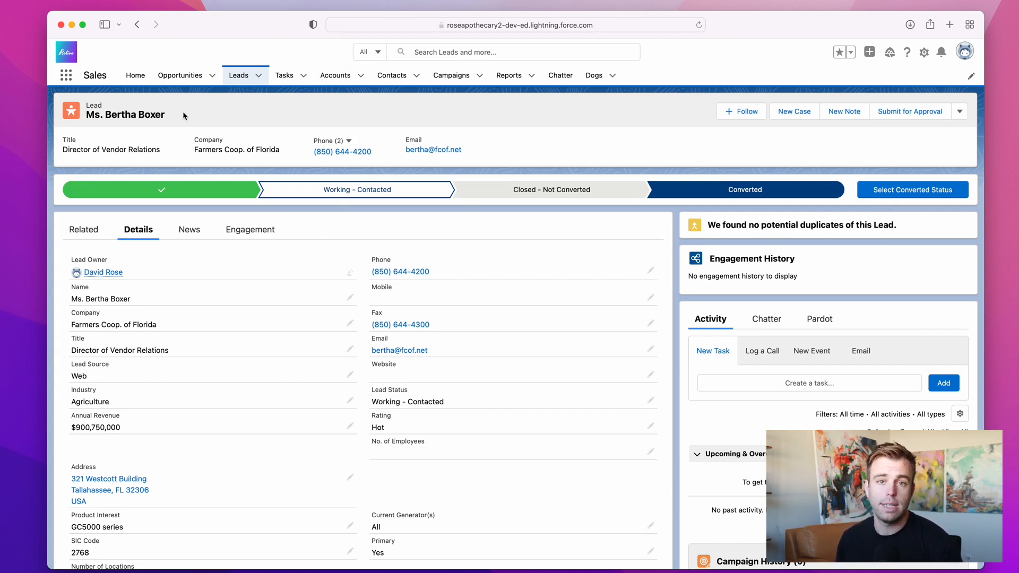